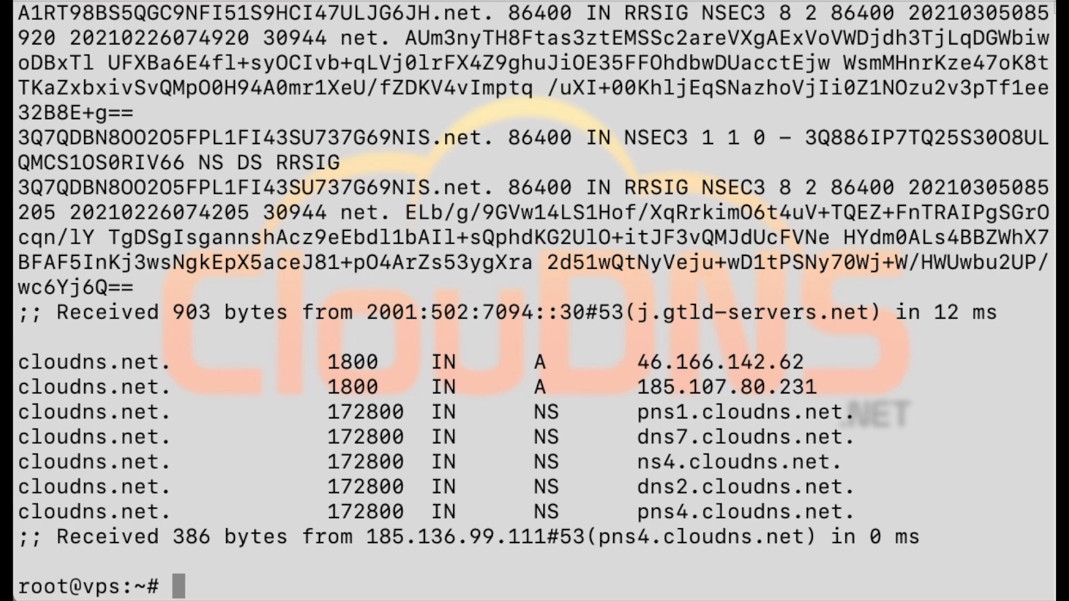
{"action": "type", "text": "dig -x 1.2.3.4"}
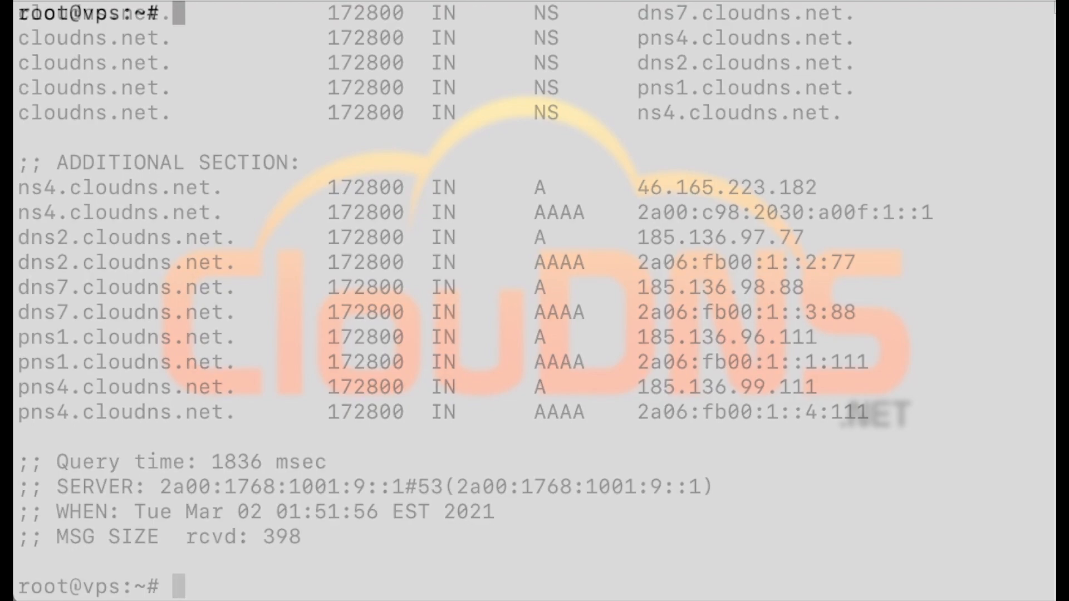
{"action": "type", "text": "dig cloudns.net @8.8.8.8"}
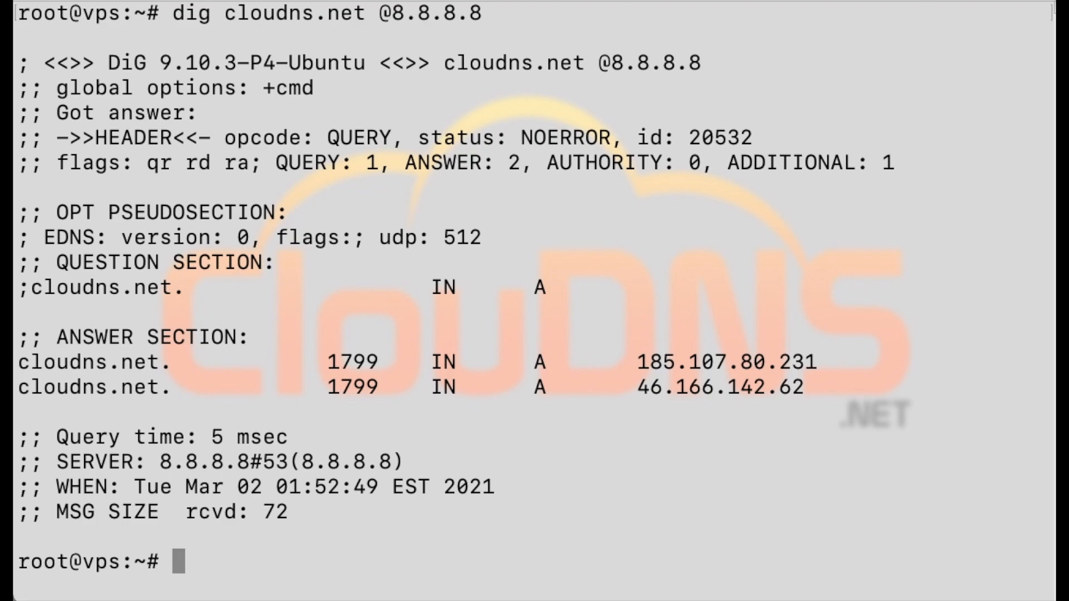